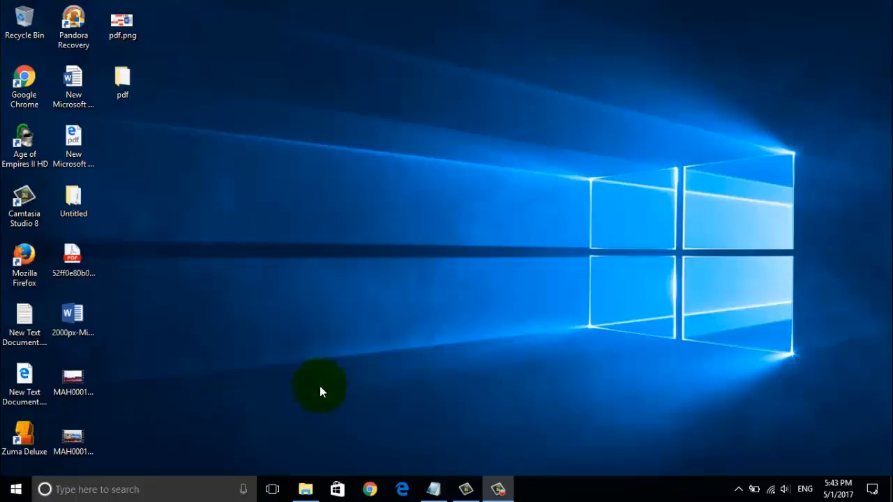
Step: Show This PC with its folders and drives, including the vicky (D:) pen drive
{"action": "left_click", "coordinate": [305, 488]}
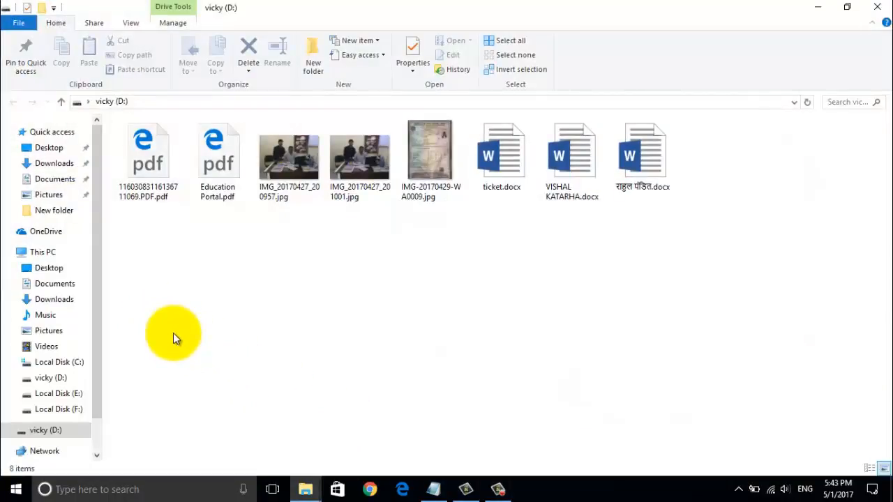
{"action": "left_click", "coordinate": [39, 251]}
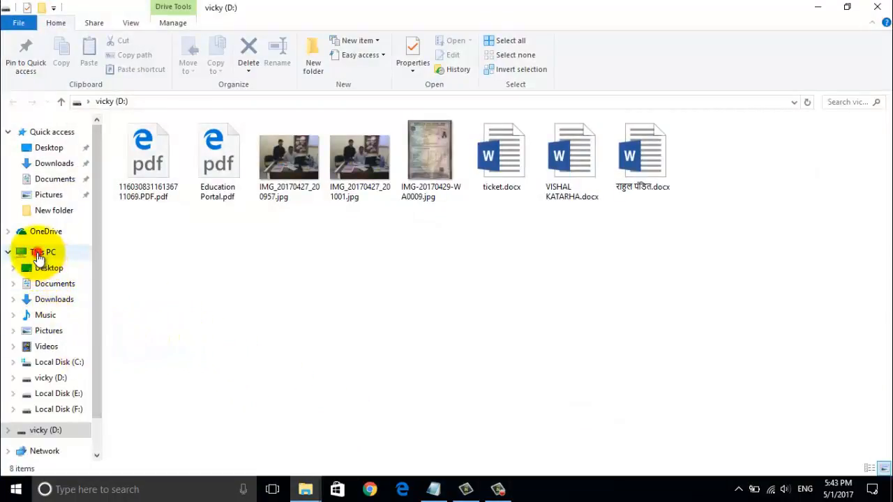
{"action": "left_click", "coordinate": [43, 251]}
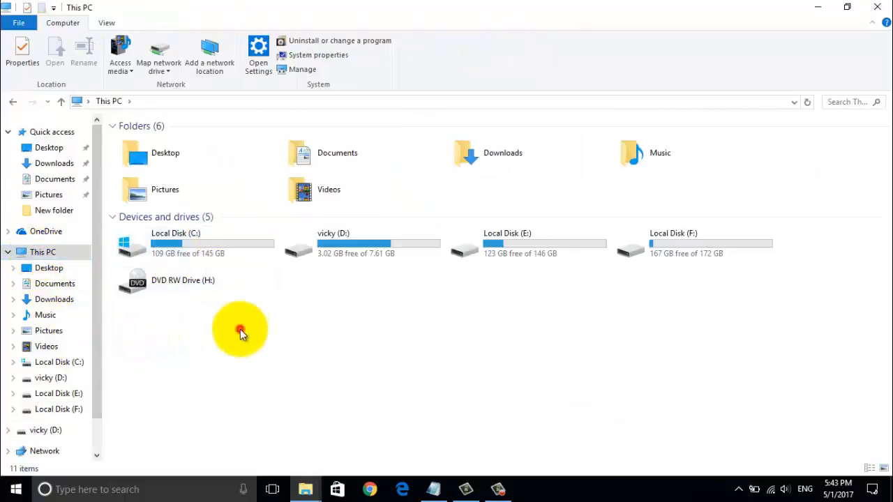
{"action": "mouse_move", "coordinate": [324, 251]}
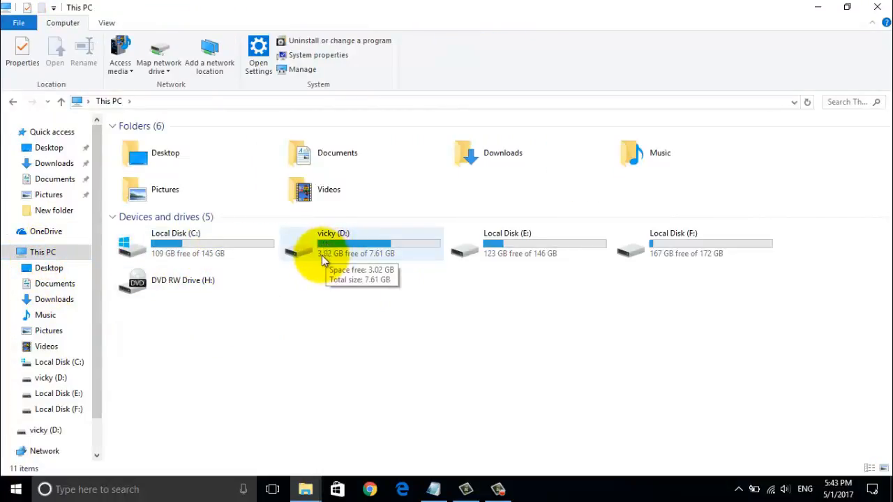
{"action": "mouse_move", "coordinate": [338, 252]}
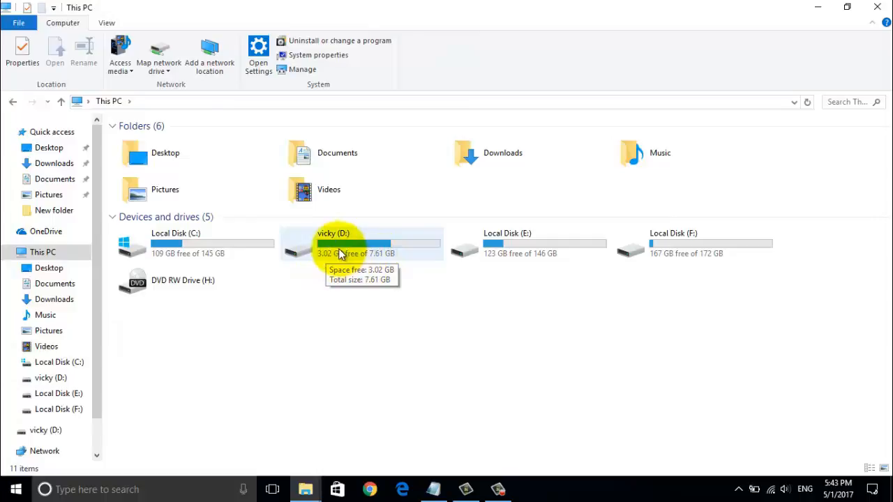
Step: Browse the vicky (D:) pen drive, where no folder is listed among the files
{"action": "double_click", "coordinate": [342, 242]}
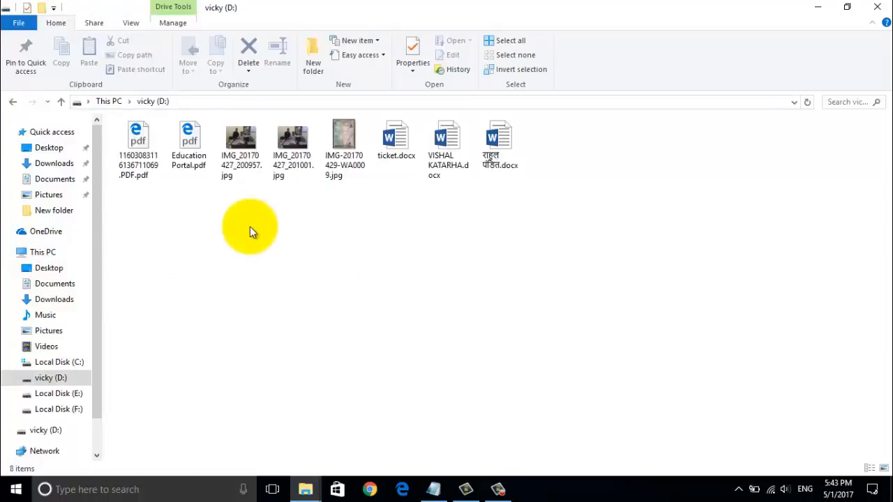
{"action": "mouse_move", "coordinate": [536, 164]}
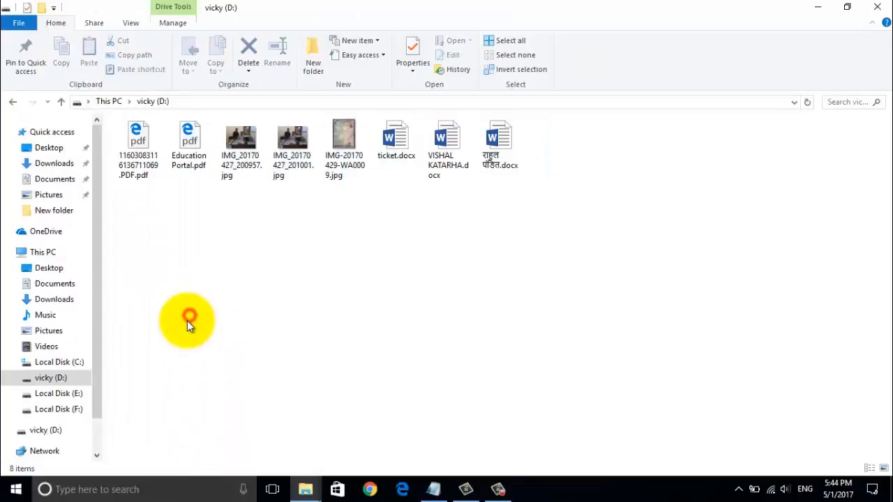
{"action": "mouse_move", "coordinate": [140, 289]}
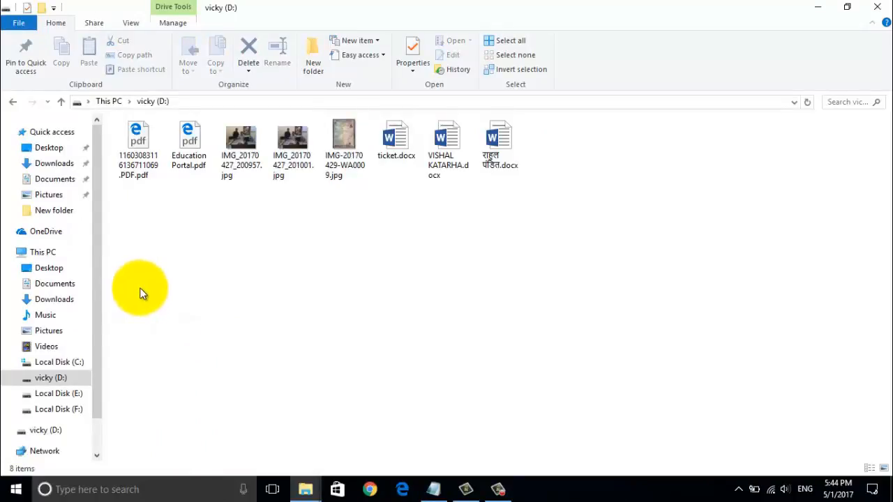
{"action": "mouse_move", "coordinate": [128, 272]}
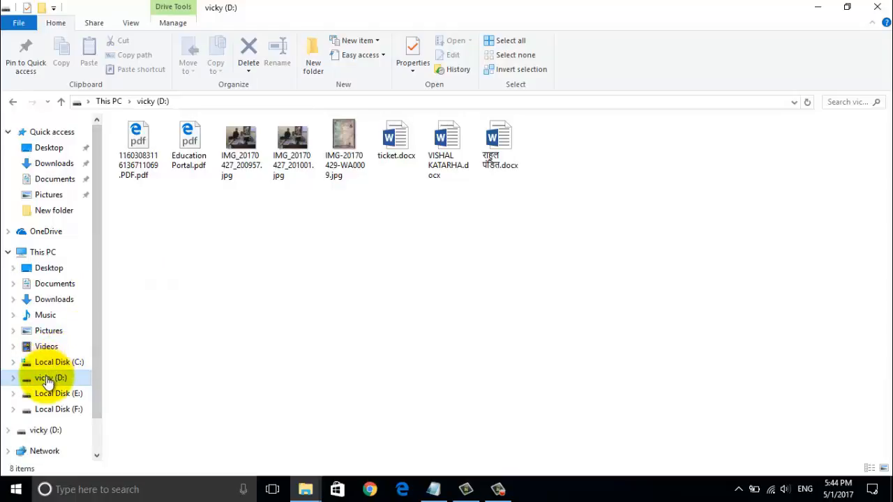
{"action": "mouse_move", "coordinate": [29, 287]}
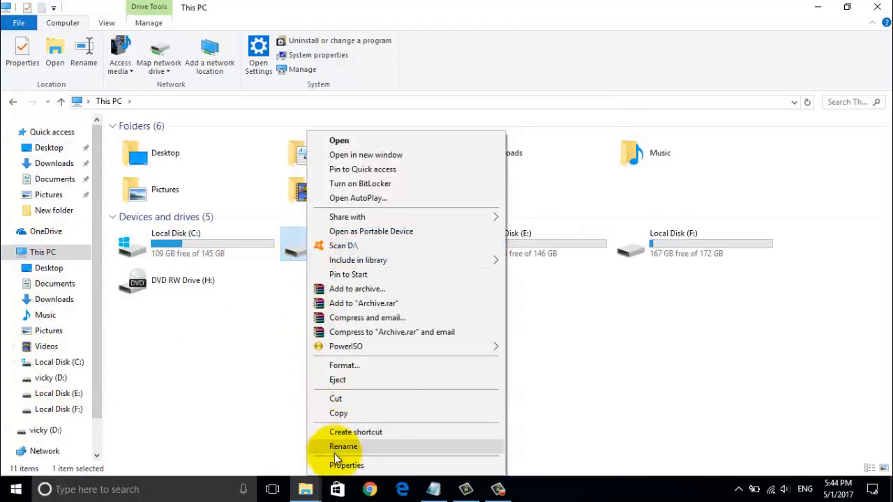
Step: View the pen drive's Properties dialog and dismiss it
{"action": "left_click", "coordinate": [346, 466]}
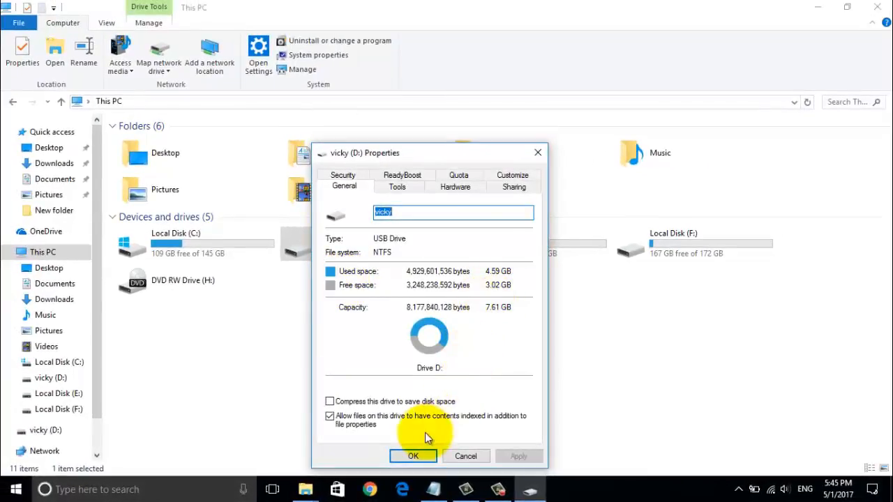
{"action": "left_click", "coordinate": [413, 455]}
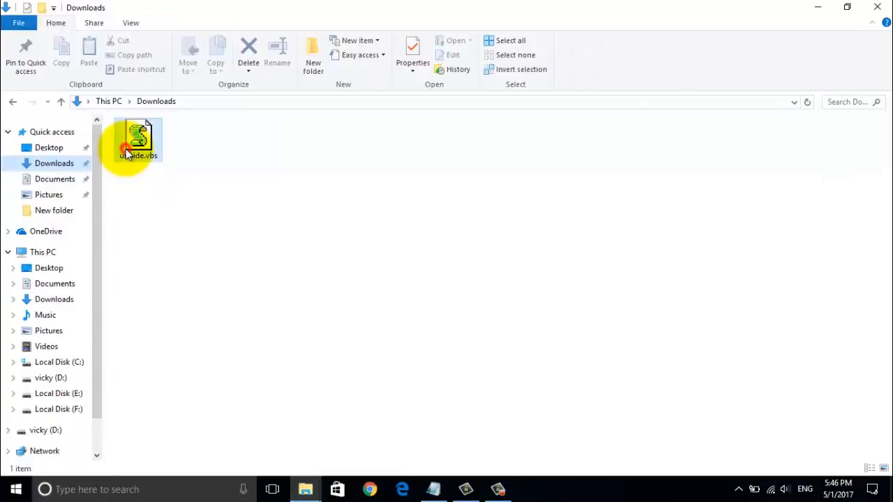
Step: Run unhide.vbs past the security warning with D:\ as its target drive
{"action": "double_click", "coordinate": [137, 140]}
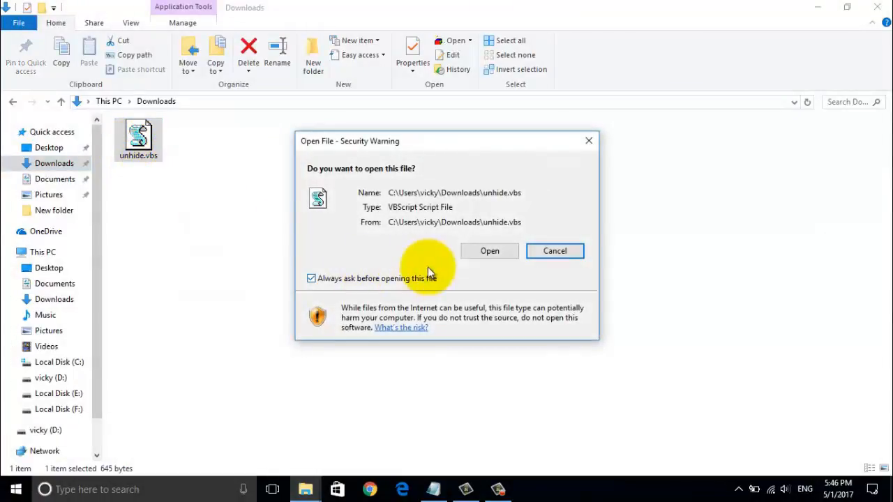
{"action": "left_click", "coordinate": [488, 251]}
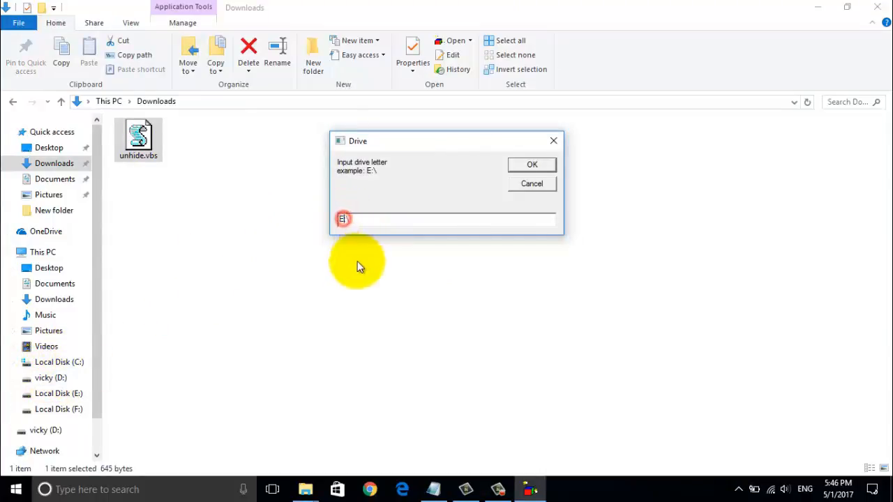
{"action": "type", "text": "D:\\"}
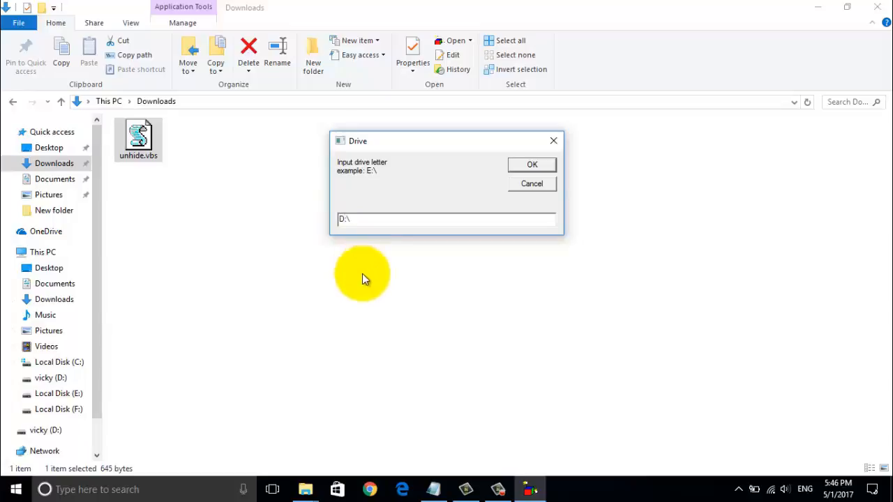
{"action": "left_click", "coordinate": [532, 164]}
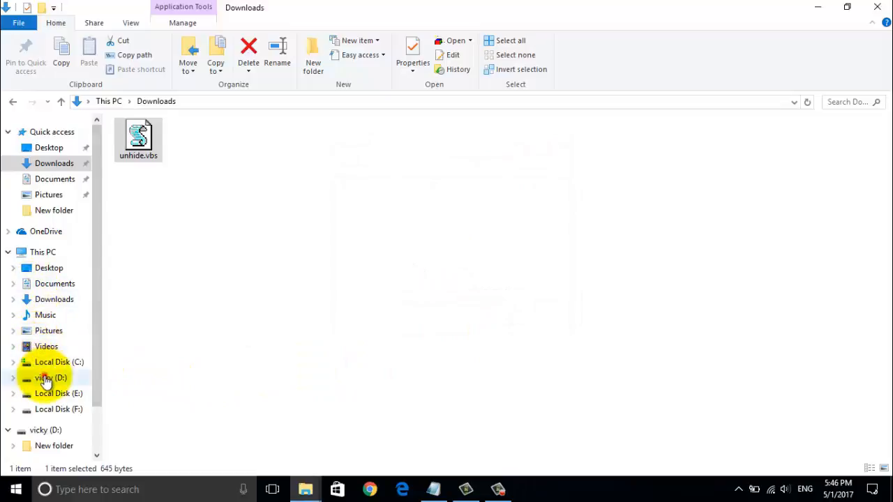
Step: Check New folder's properties on vicky (D:) to confirm Hidden is off
{"action": "left_click", "coordinate": [47, 376]}
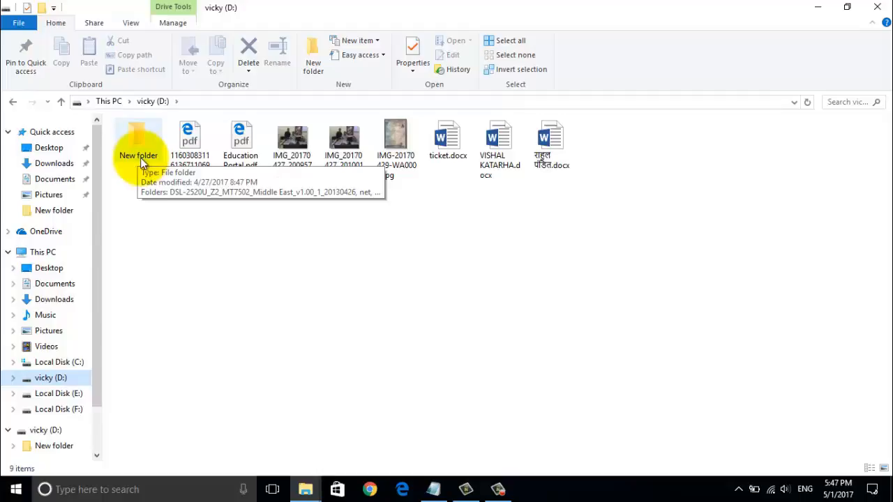
{"action": "right_click", "coordinate": [138, 140]}
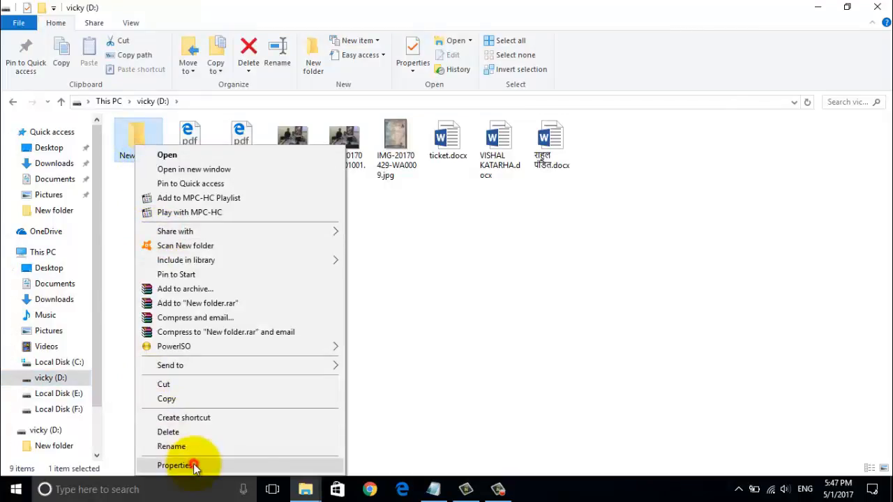
{"action": "left_click", "coordinate": [175, 466]}
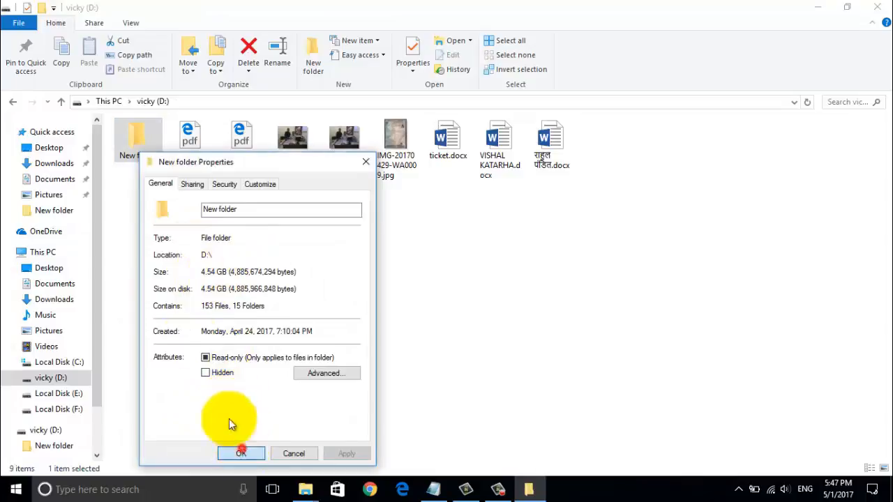
{"action": "left_click", "coordinate": [240, 454]}
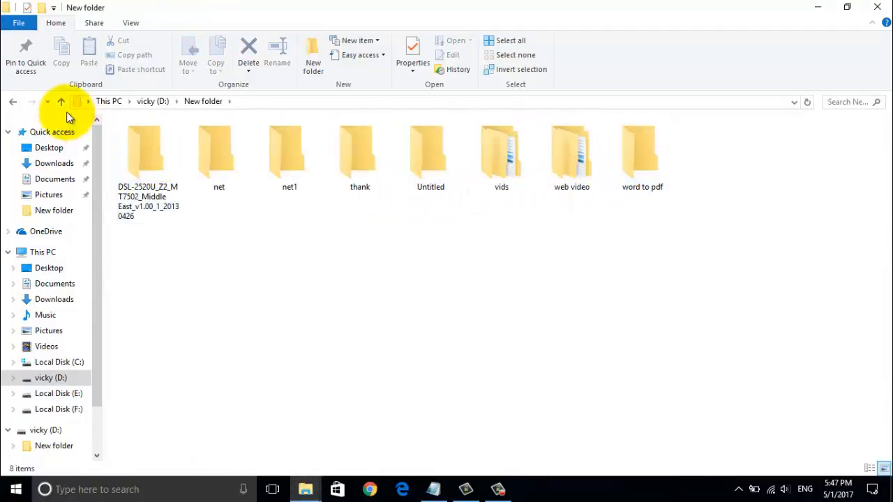
Step: Return to the drive's top level and close File Explorer
{"action": "left_click", "coordinate": [61, 101]}
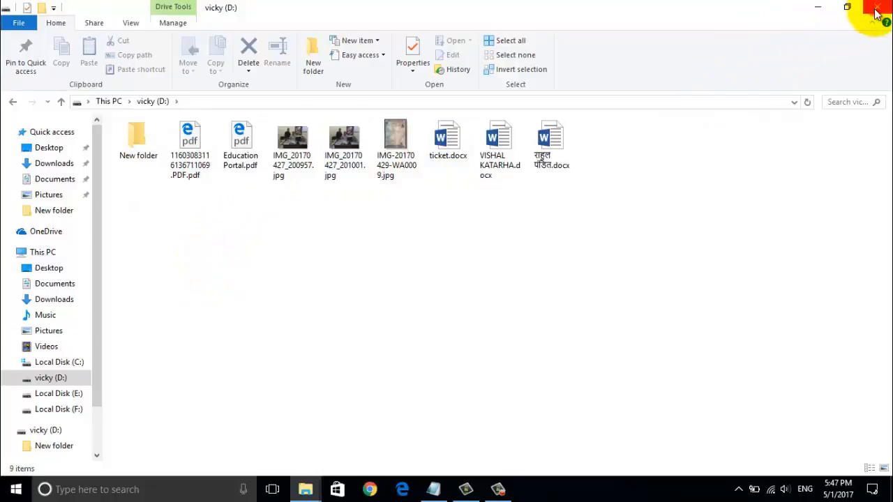
{"action": "left_click", "coordinate": [876, 11]}
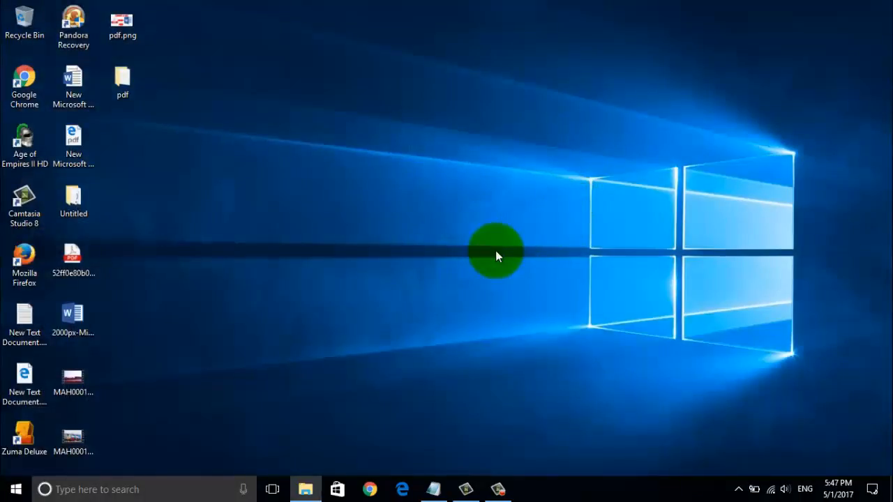